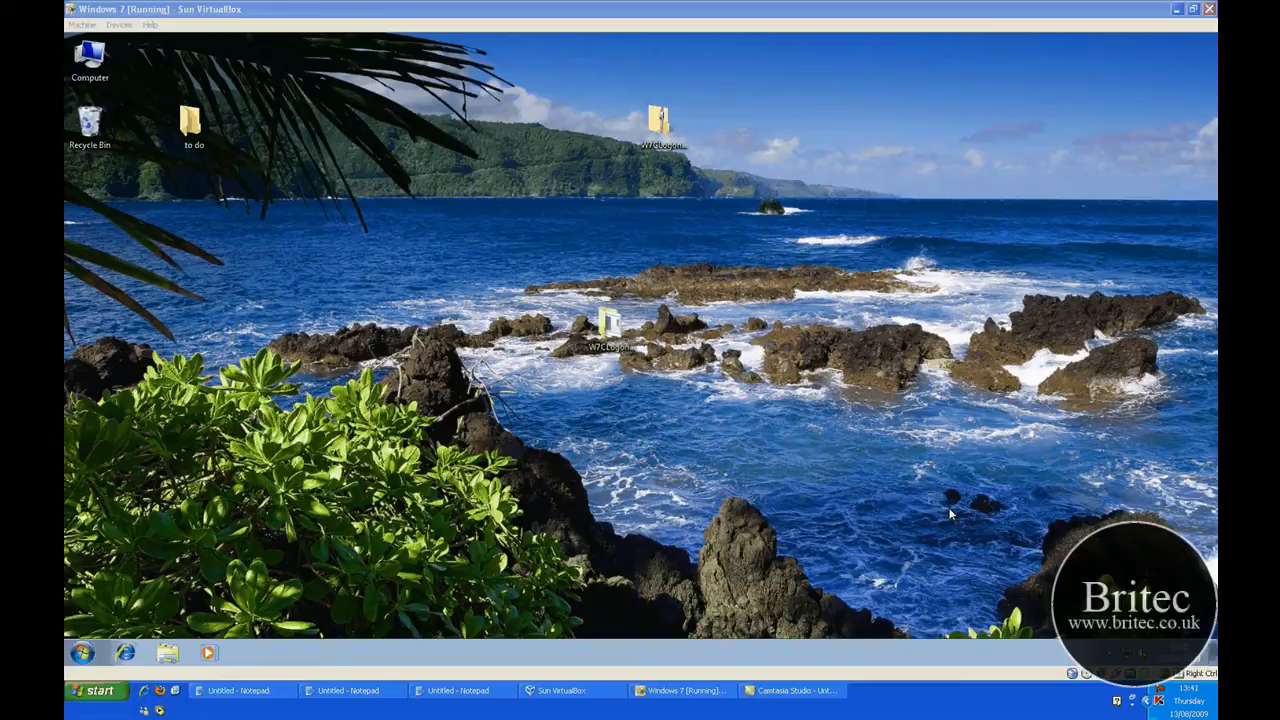
pyautogui.moveTo(676, 324)
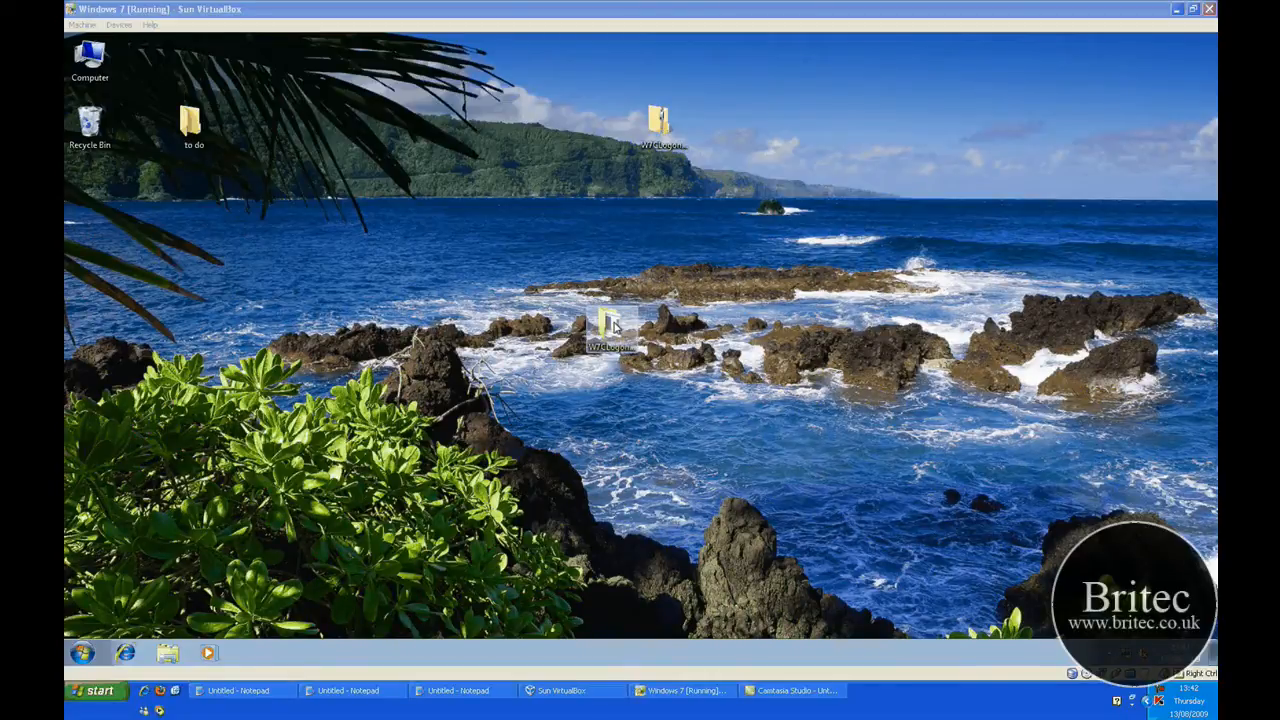
# Step: Open the W7CLogonUIChanger folder from the desktop
pyautogui.doubleClick(612, 324)
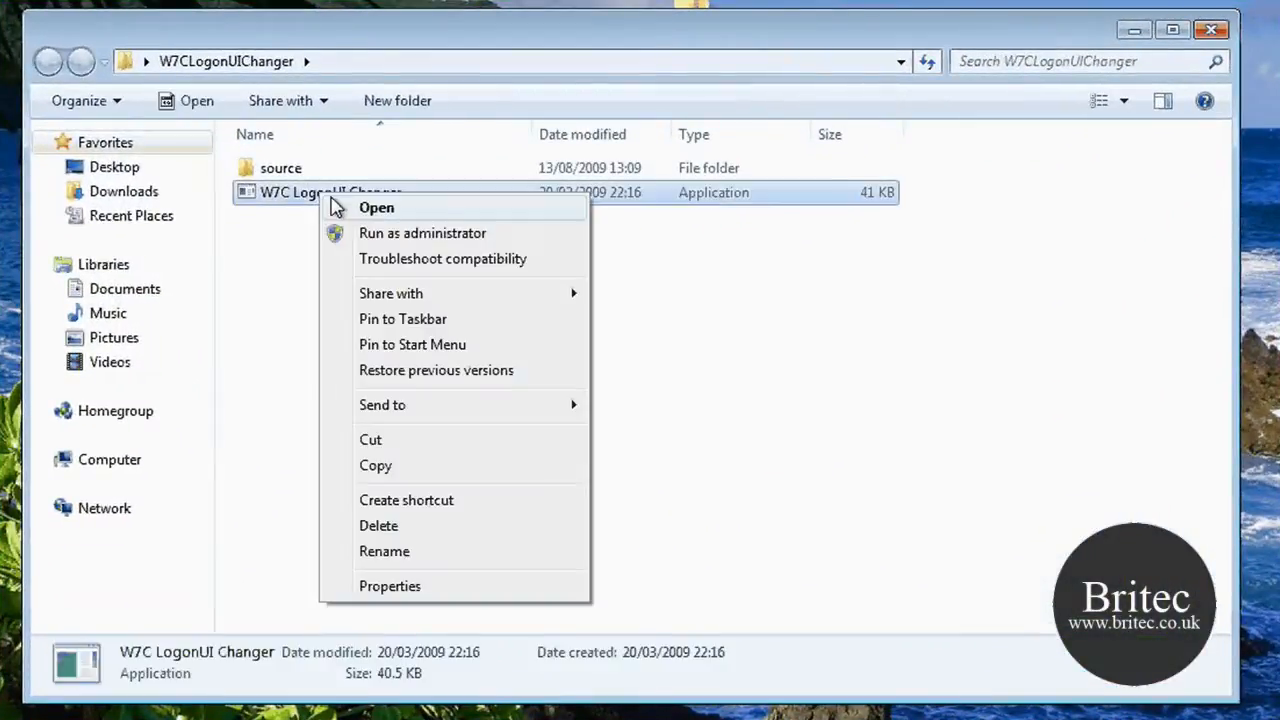
pyautogui.moveTo(440, 232)
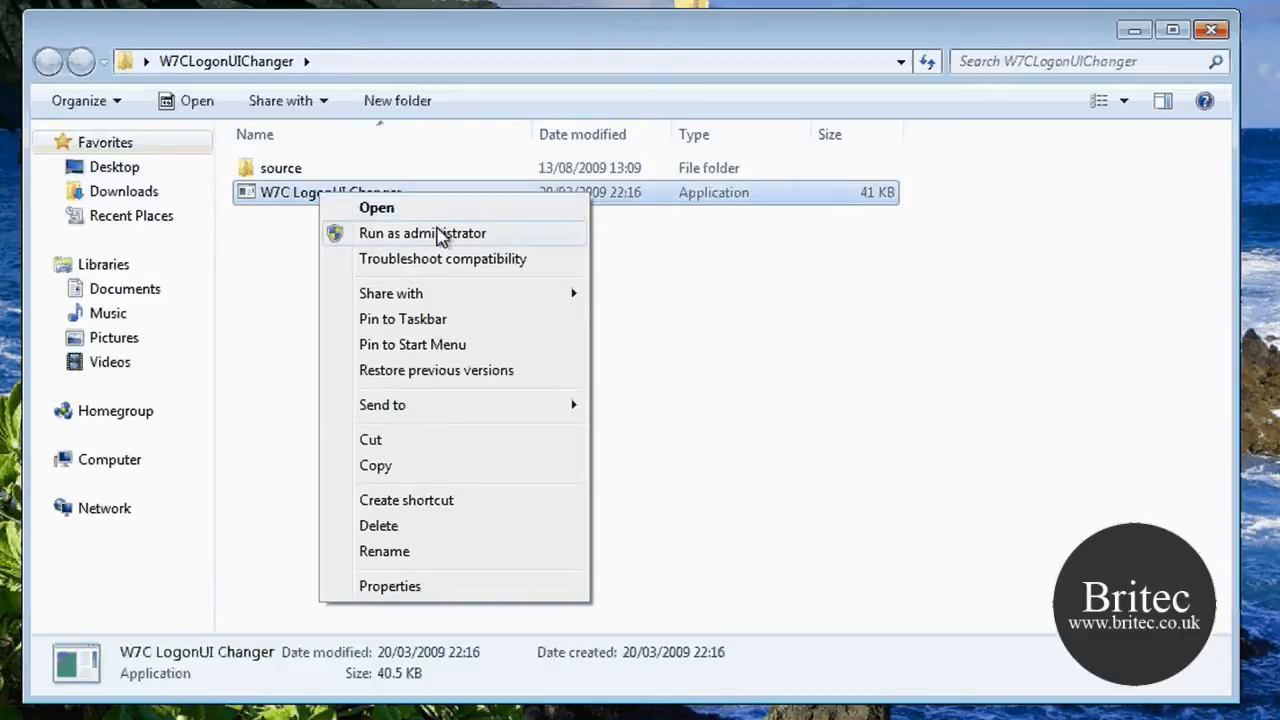
# Step: Run W7C LogonUI Changer as administrator and allow it through the UAC prompt
pyautogui.click(422, 232)
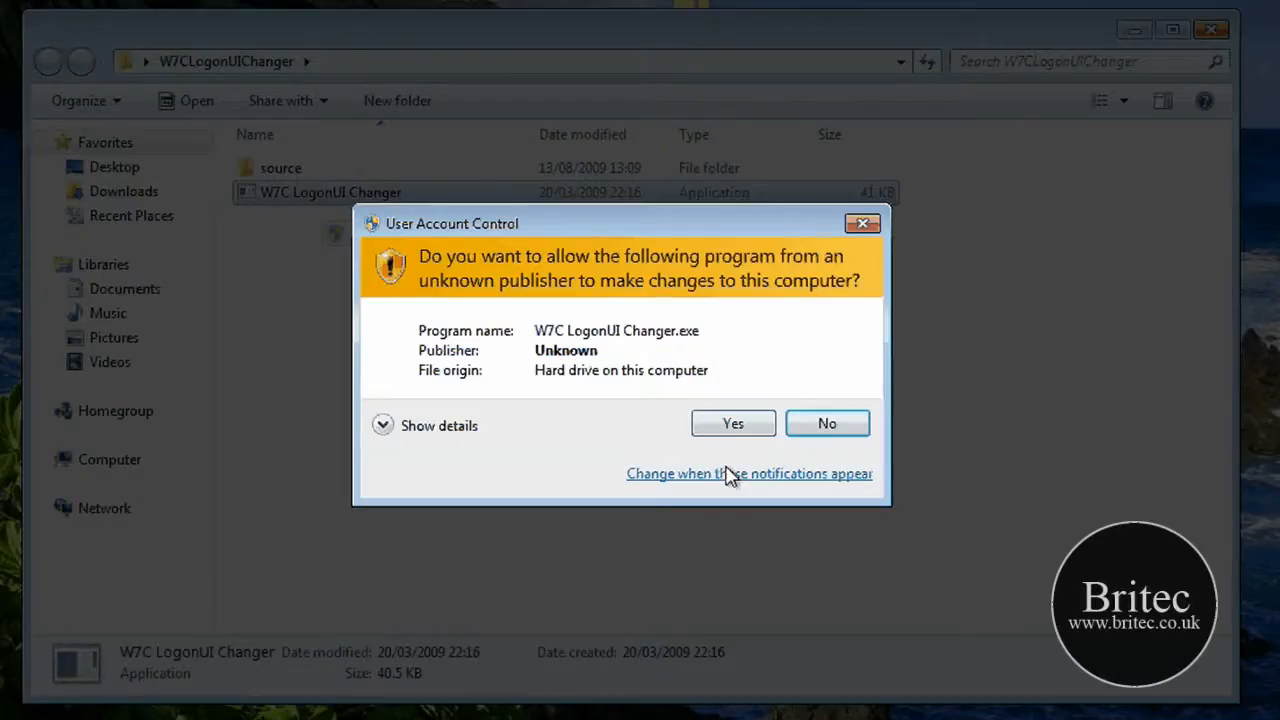
pyautogui.click(732, 424)
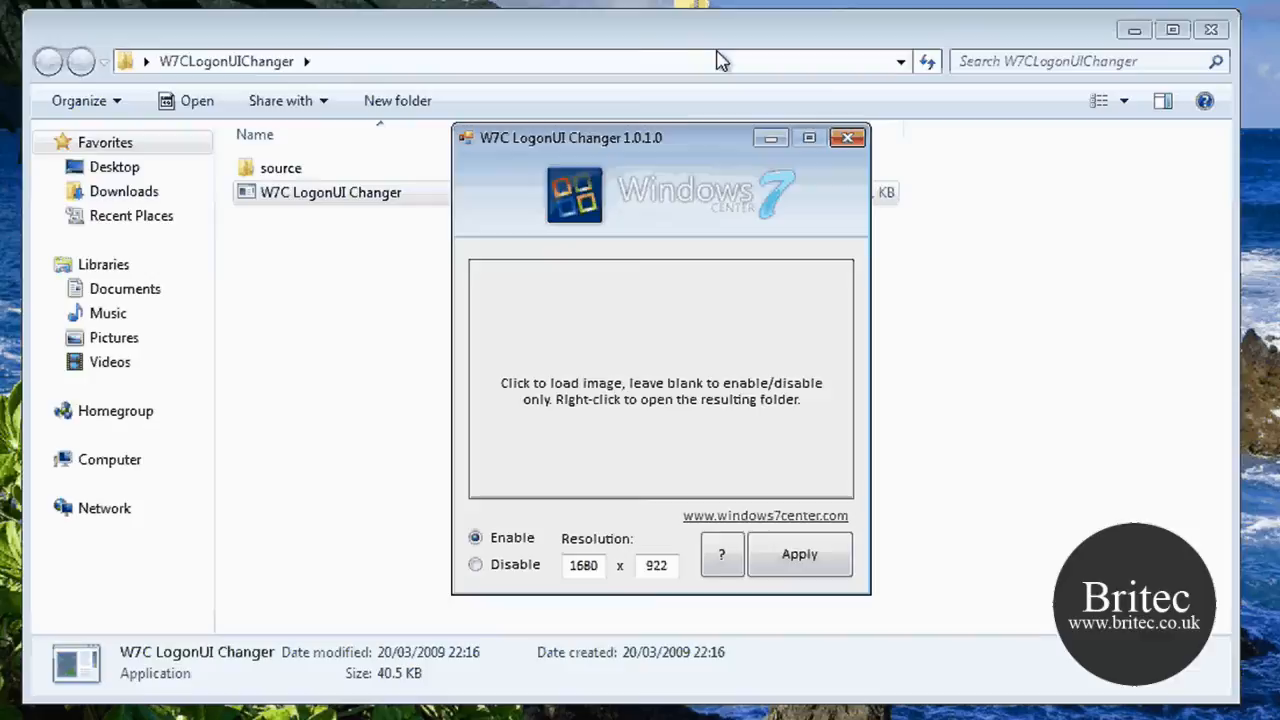
pyautogui.moveTo(648, 376)
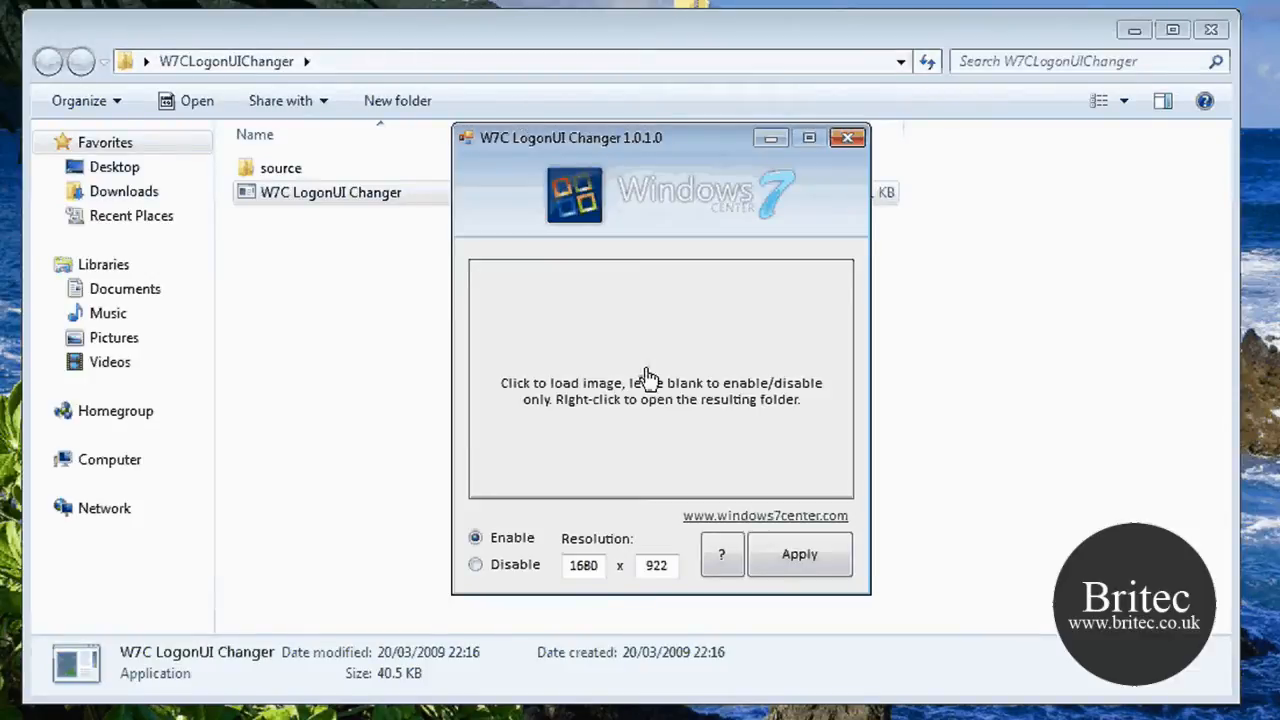
pyautogui.moveTo(660, 204)
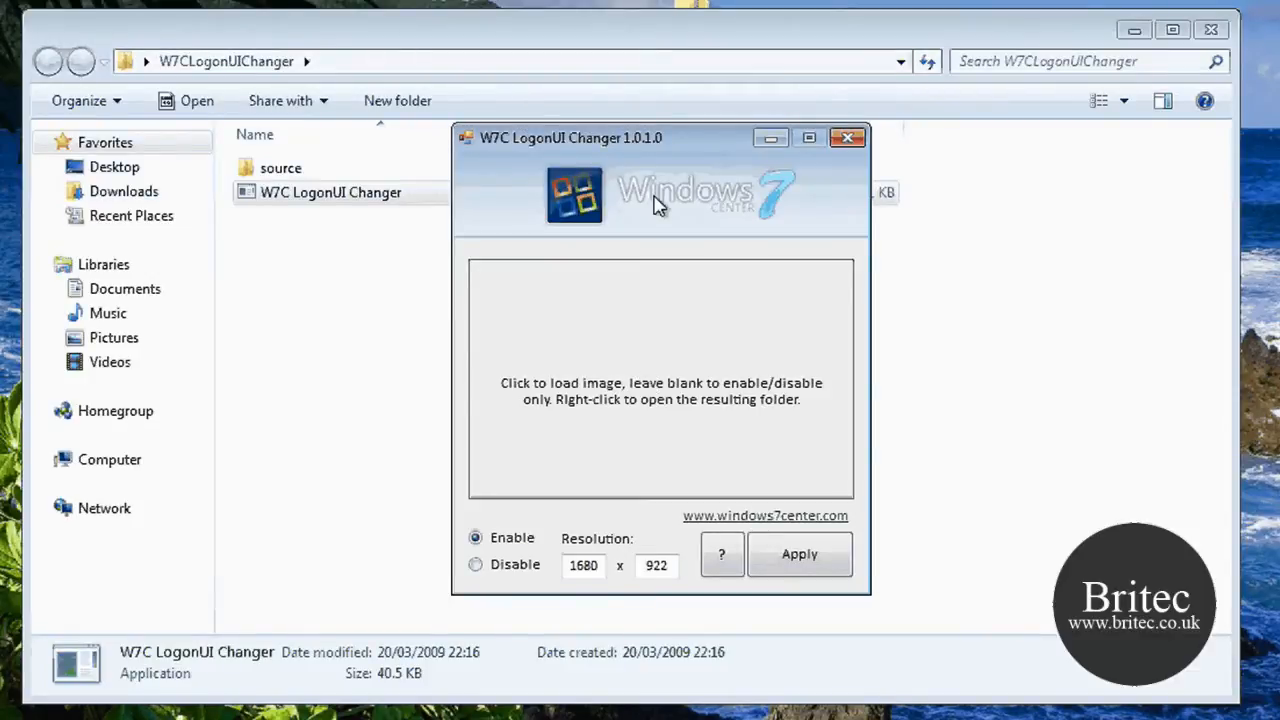
pyautogui.moveTo(730, 220)
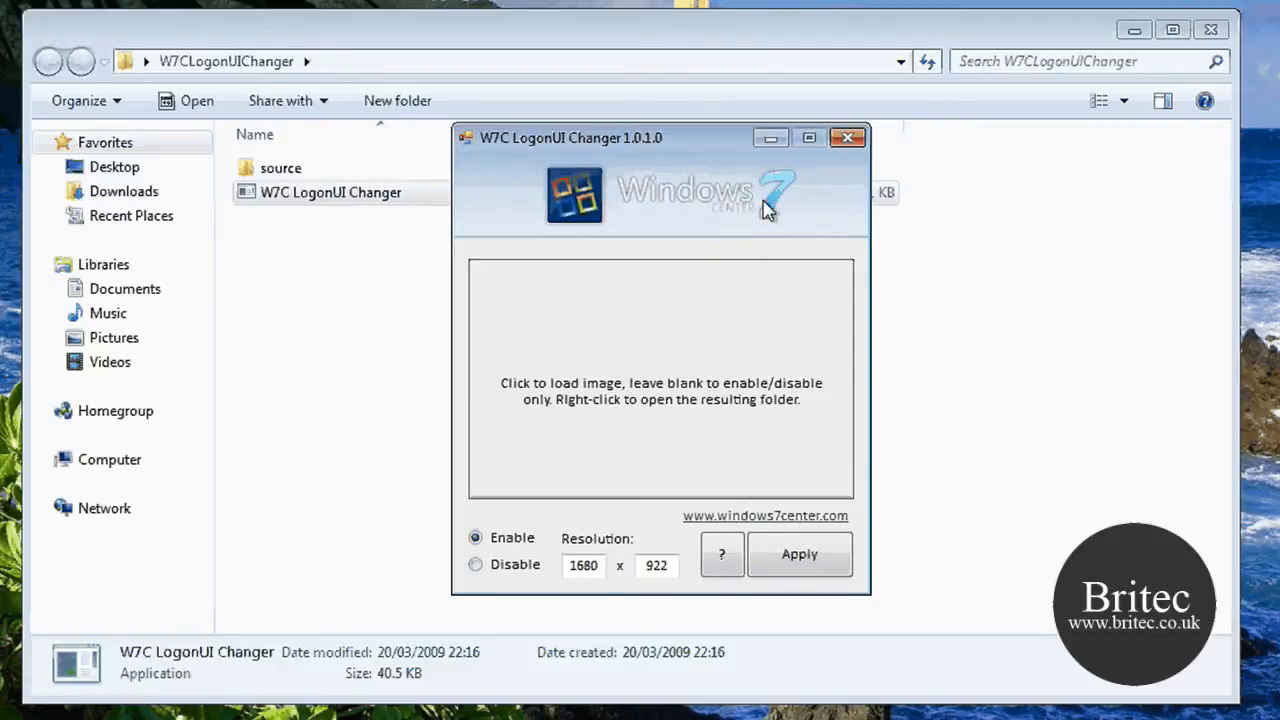
pyautogui.click(764, 516)
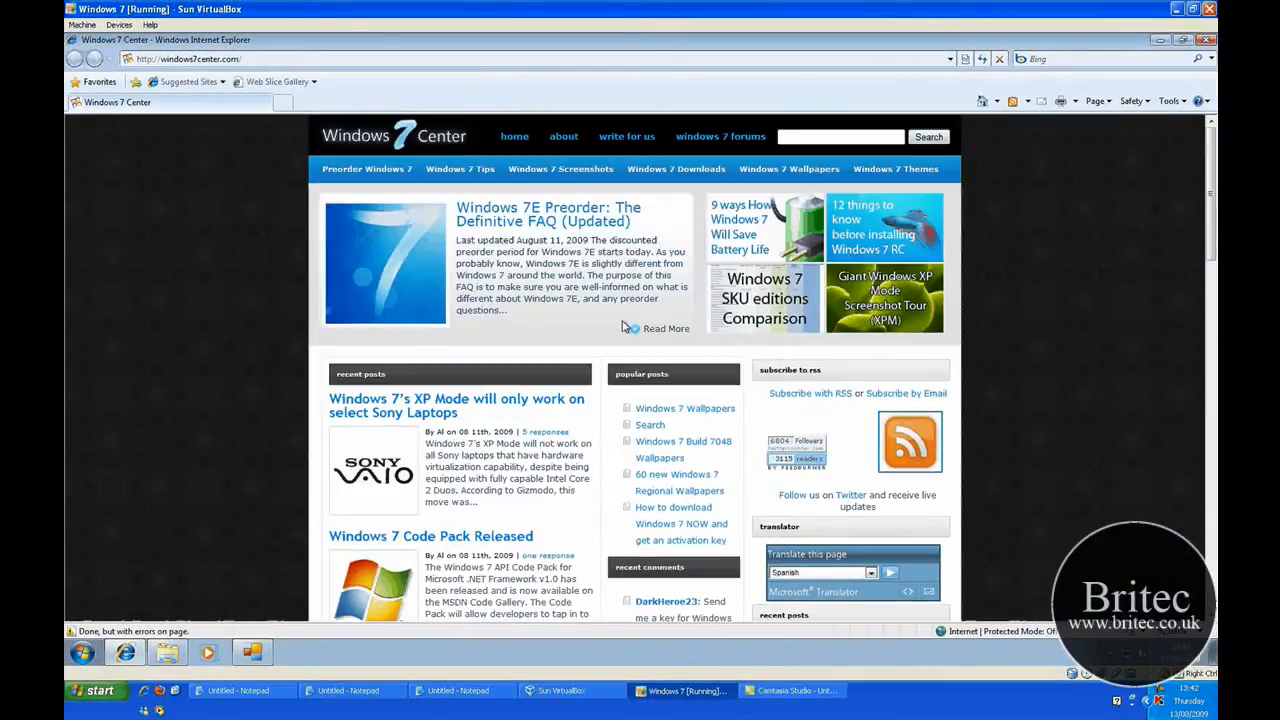
pyautogui.scroll(-3)
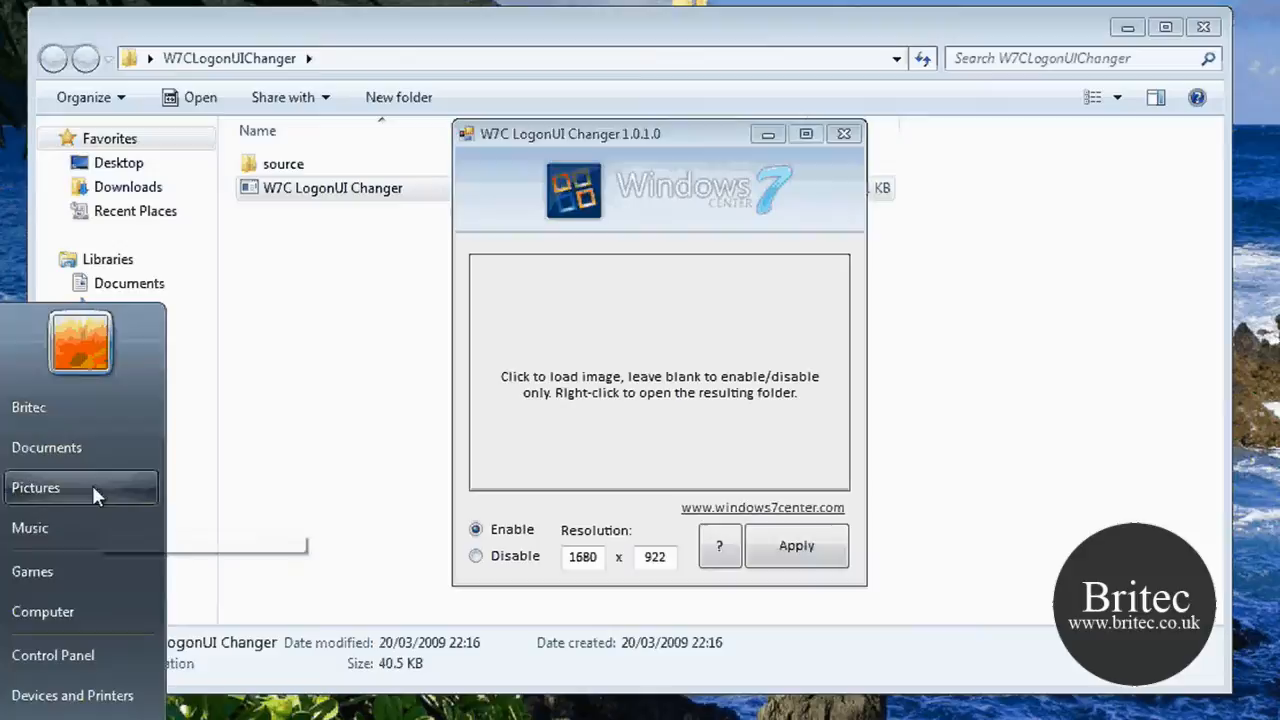
# Step: Browse the win7 logon bk folder in the Pictures library, then return to the changer
pyautogui.click(36, 488)
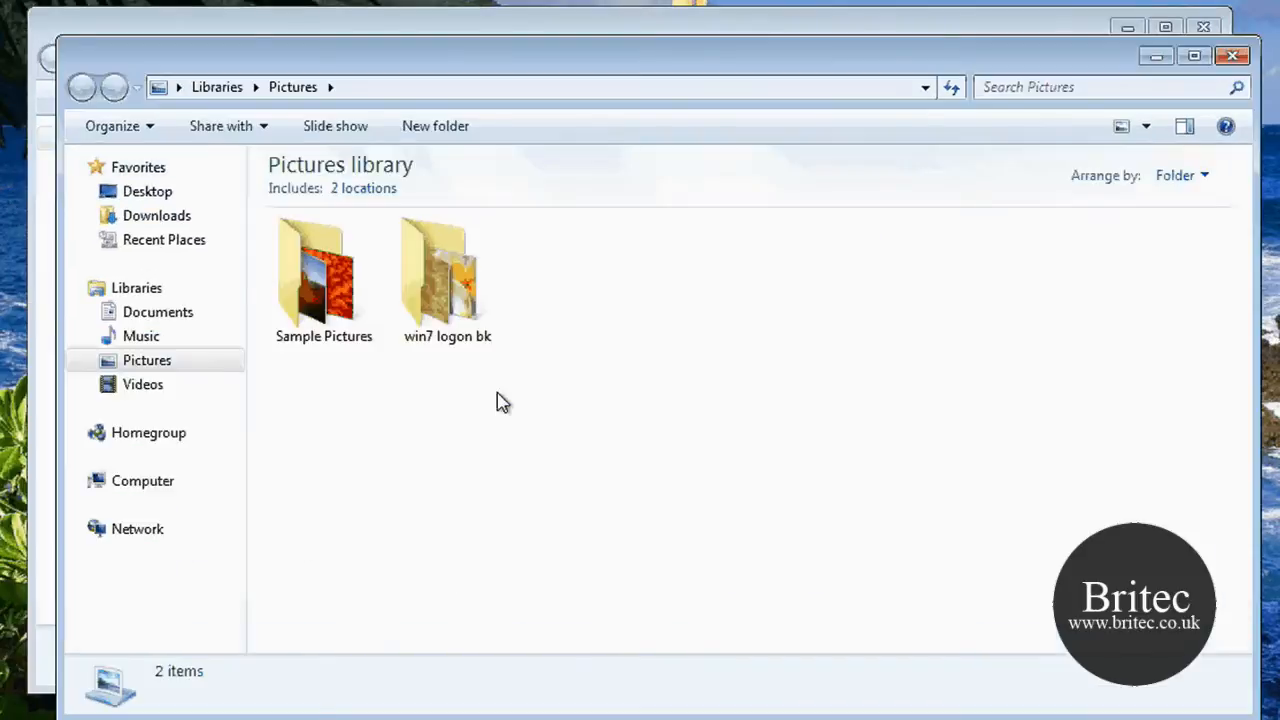
pyautogui.click(448, 280)
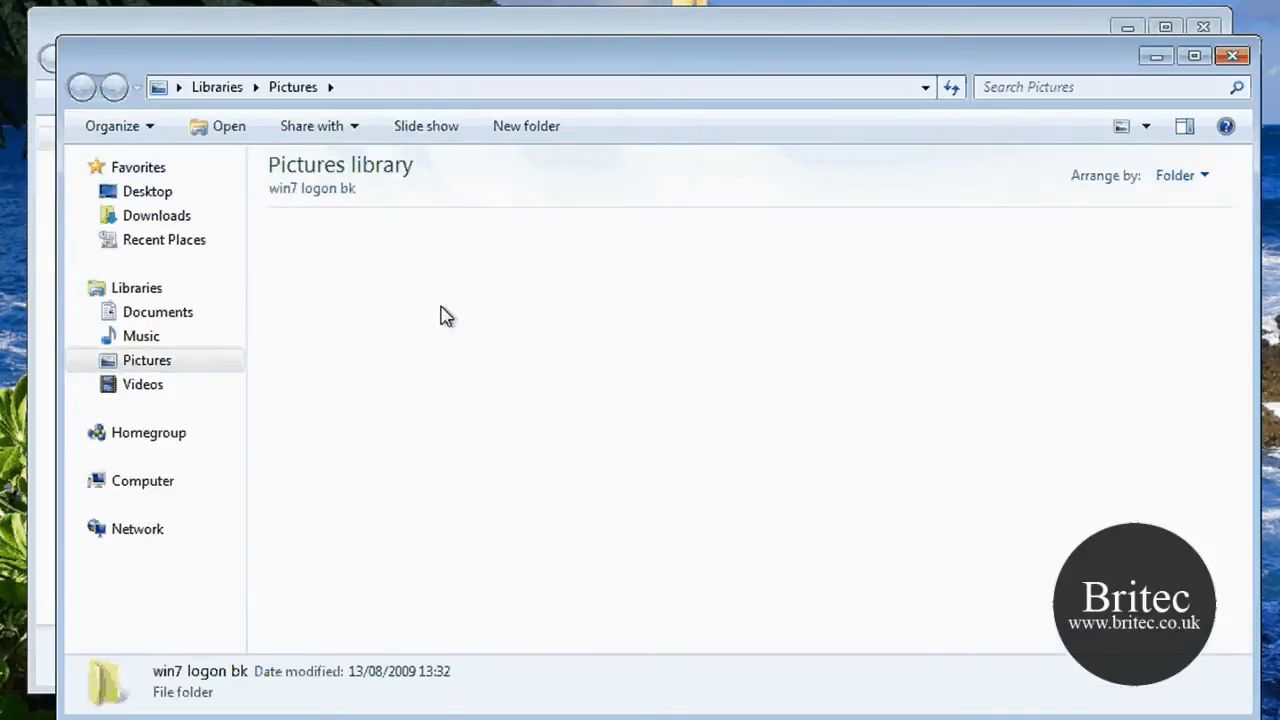
pyautogui.doubleClick(108, 680)
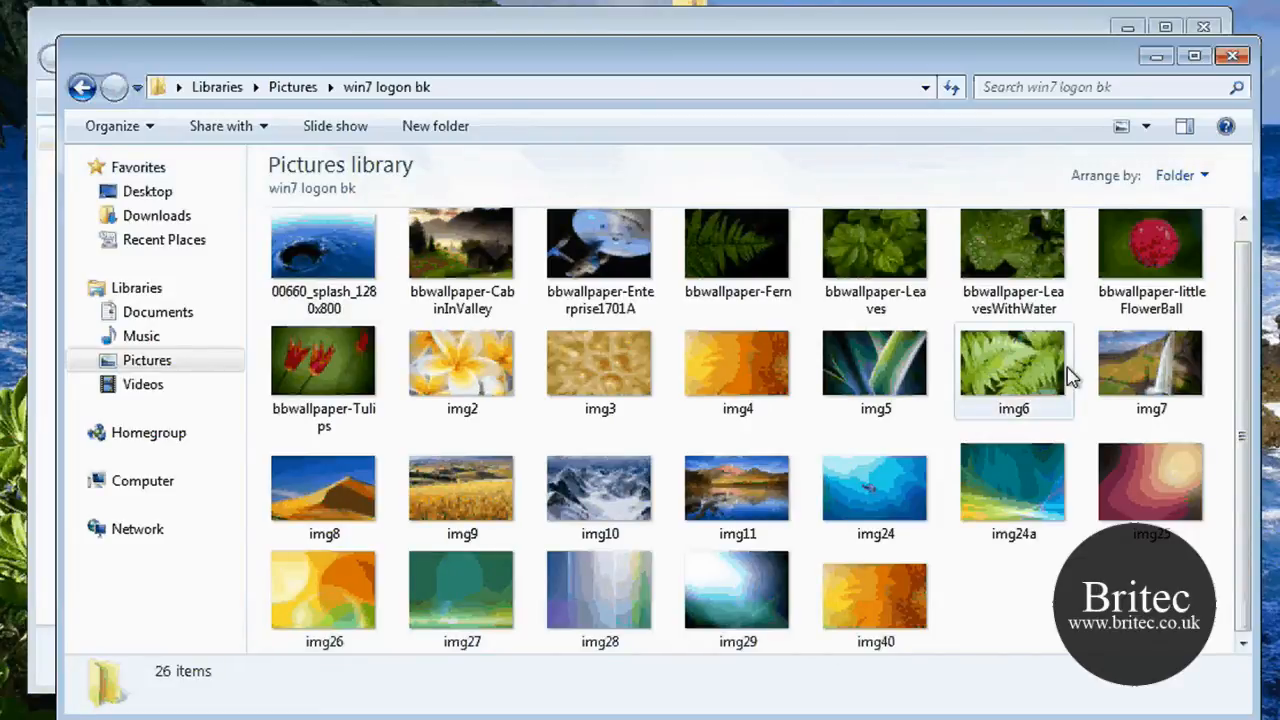
pyautogui.click(876, 362)
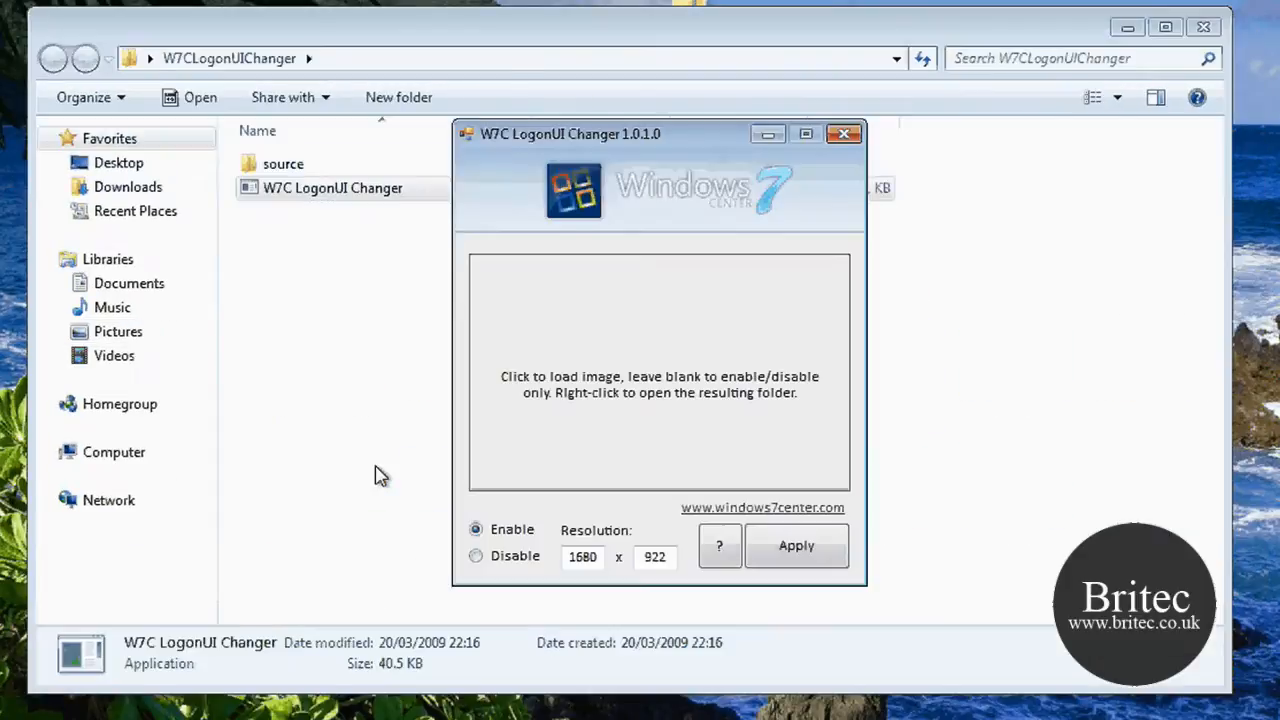
pyautogui.moveTo(548, 390)
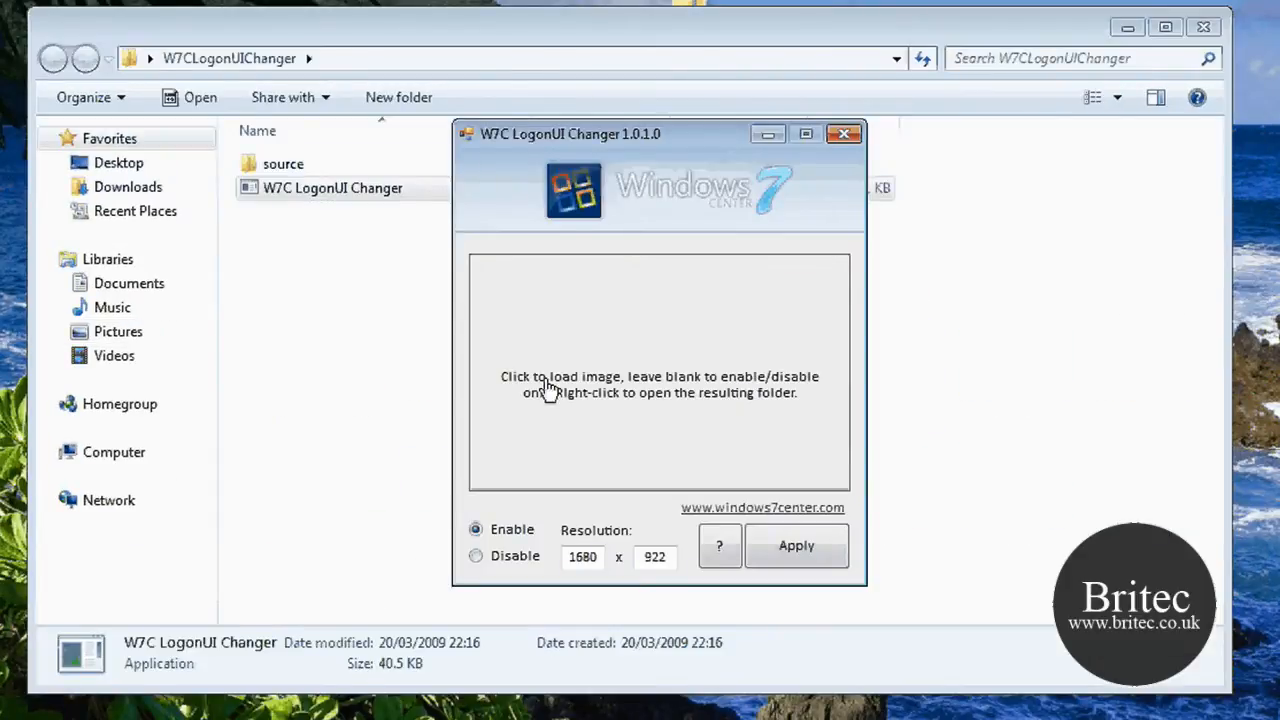
# Step: Load the green fern photo from win7 logon bk into the changer's image area
pyautogui.click(660, 376)
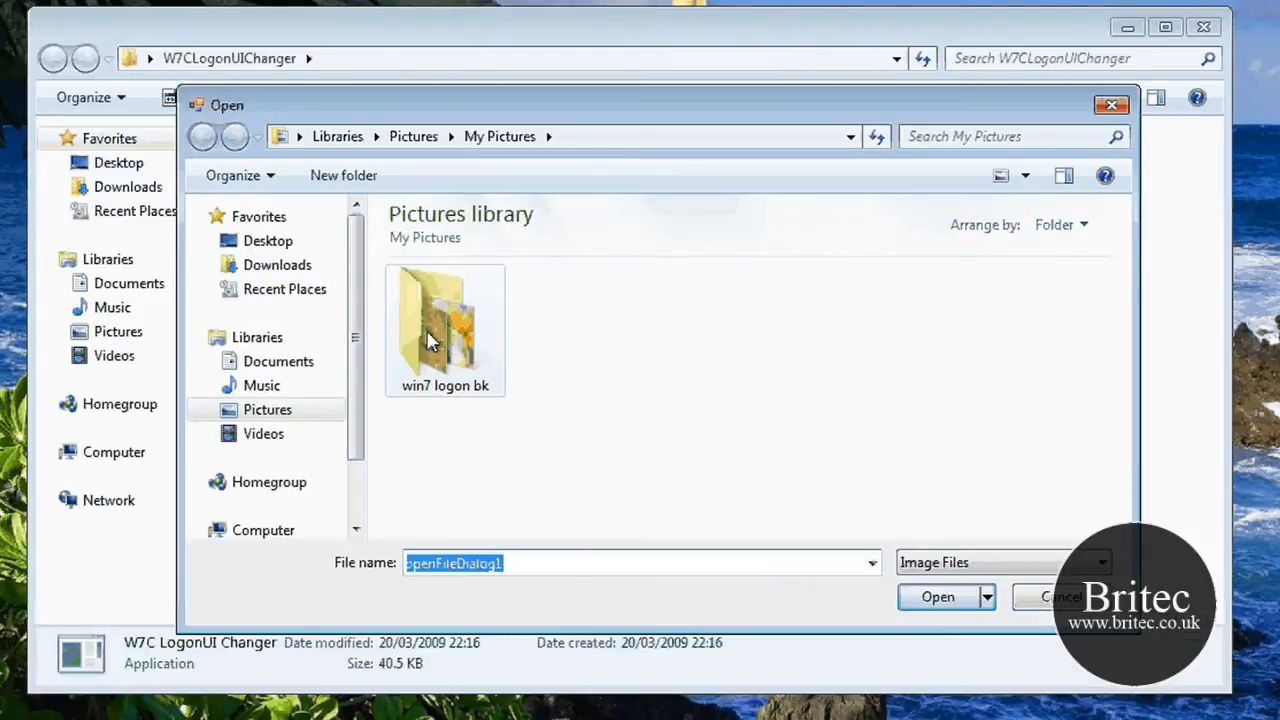
pyautogui.doubleClick(444, 330)
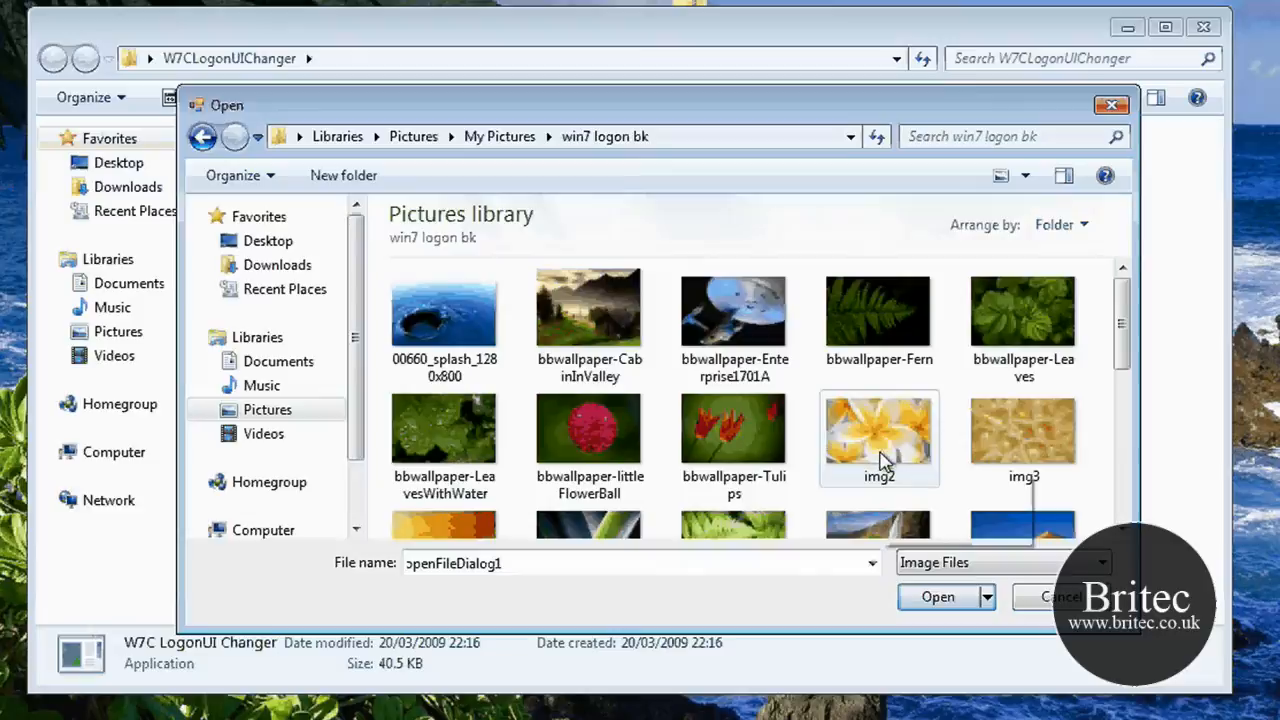
pyautogui.scroll(-3)
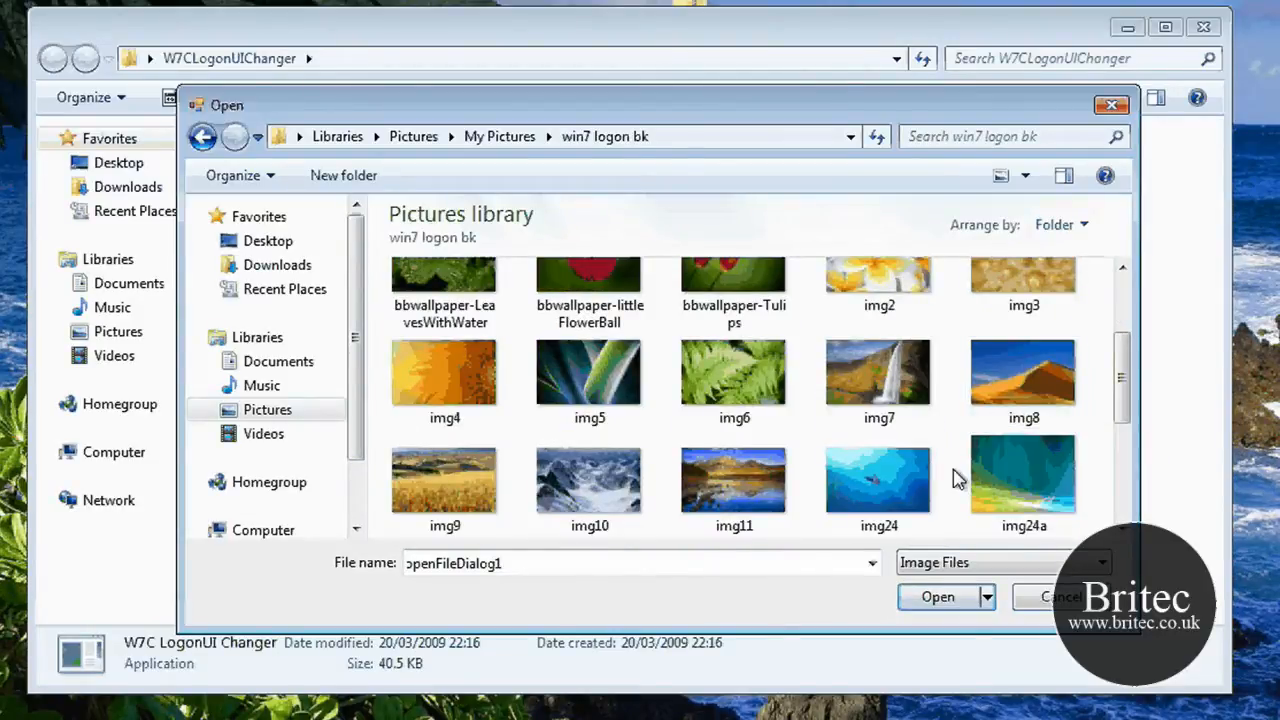
pyautogui.click(734, 376)
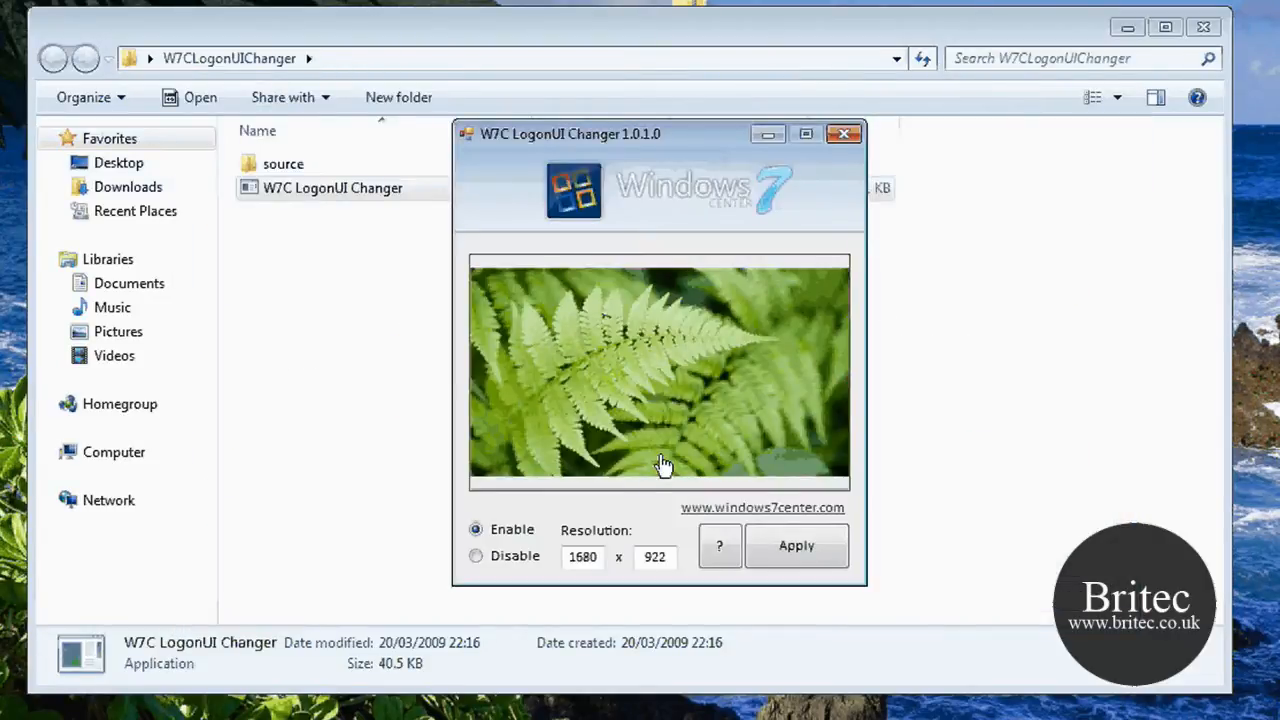
# Step: Apply the fern photo as the logon background, acknowledging the feature-enabled and image-saved messages
pyautogui.click(796, 544)
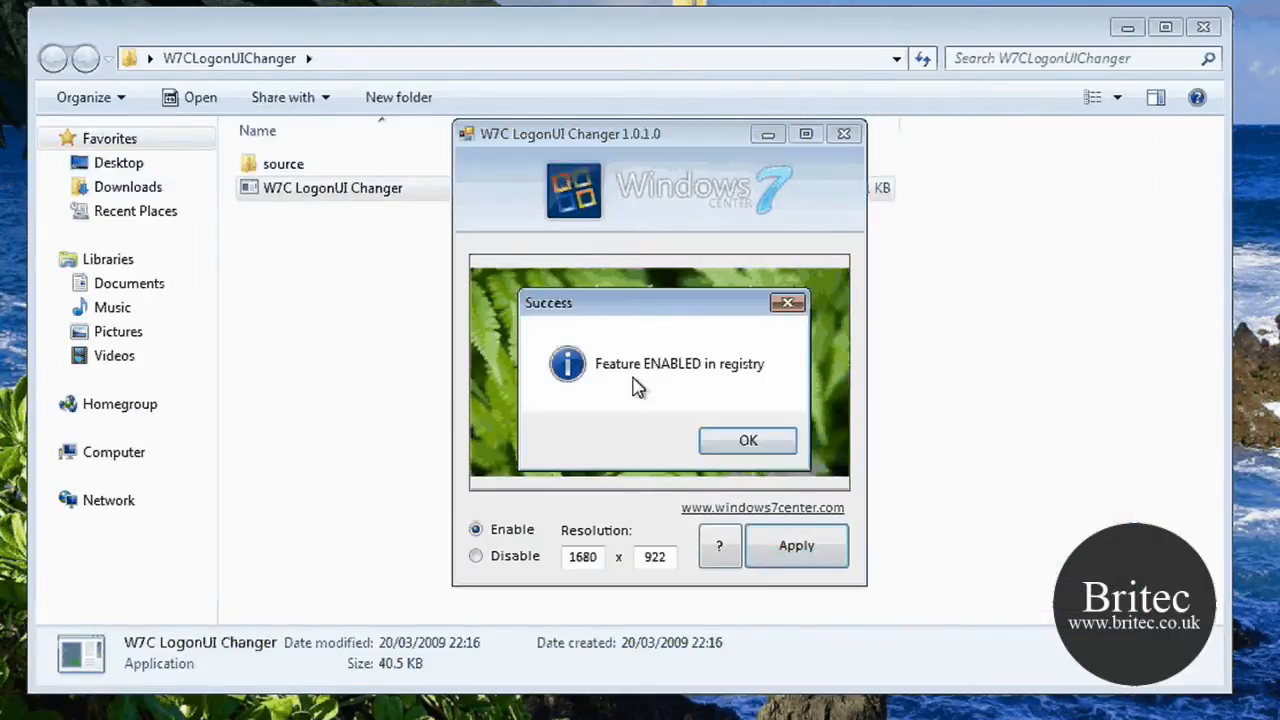
pyautogui.click(748, 440)
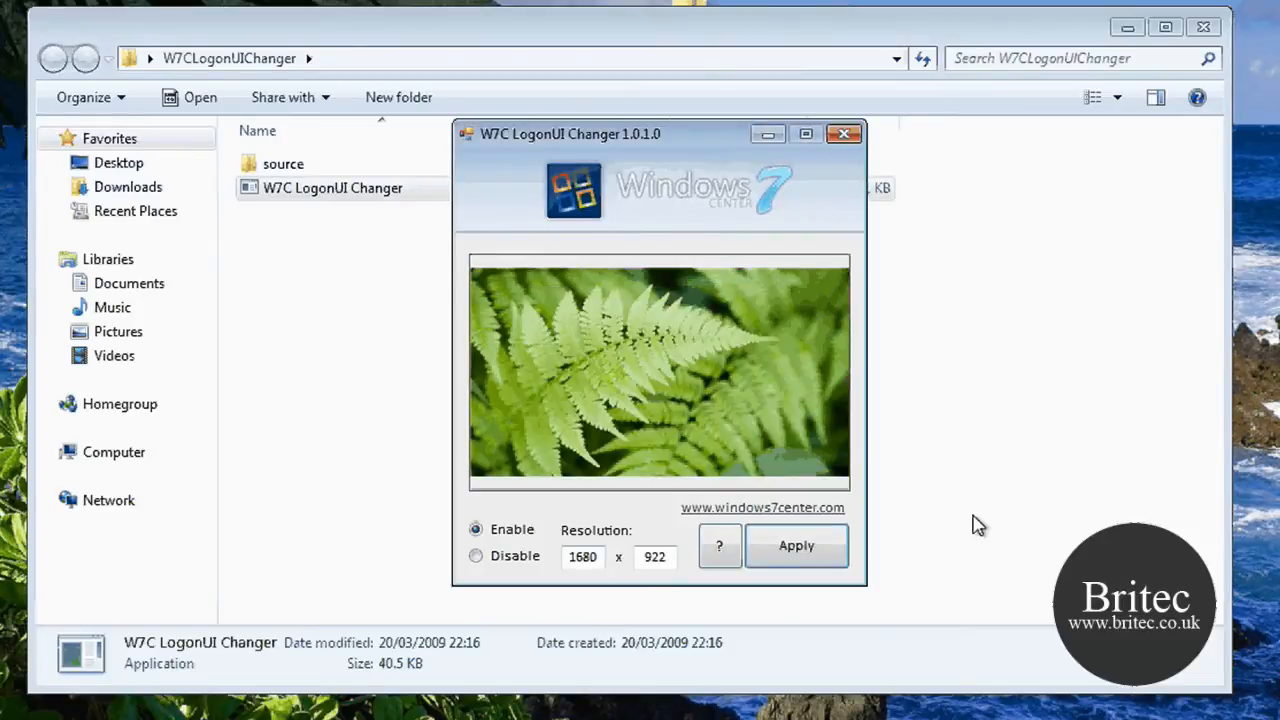
pyautogui.click(796, 544)
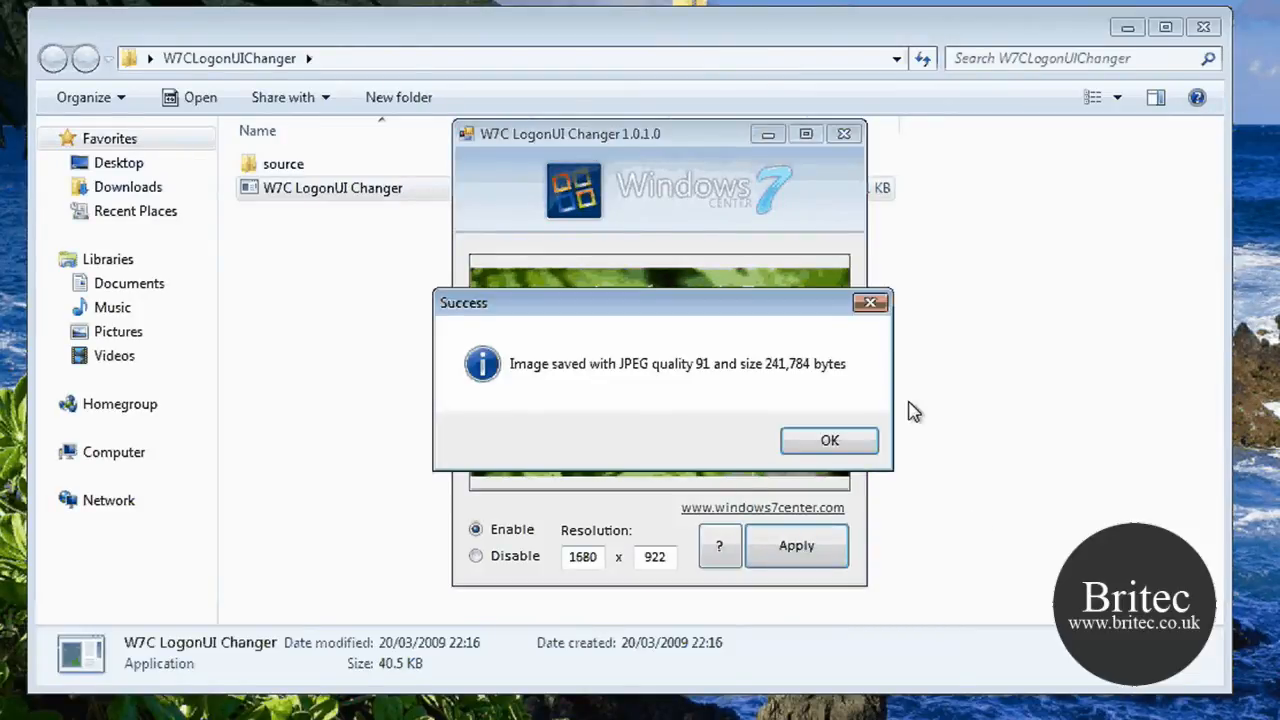
pyautogui.click(828, 440)
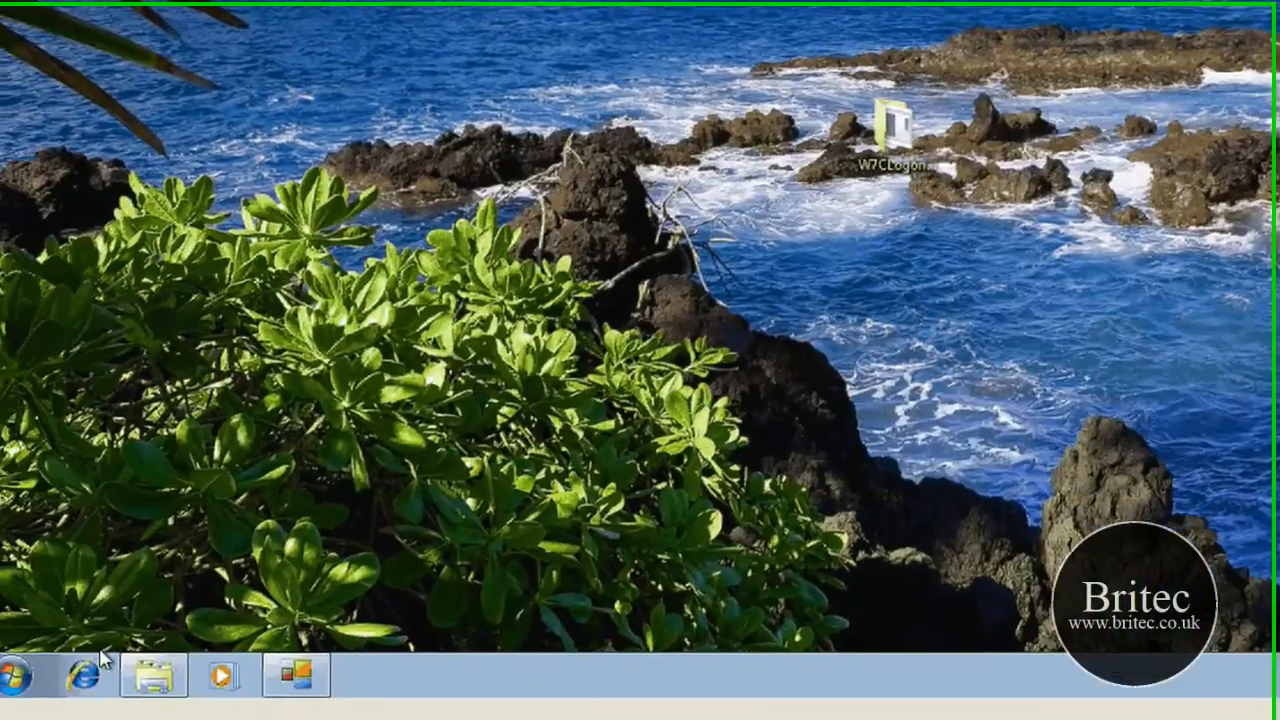
# Step: Log off to see the fern logon background, then sign back in via the user tile
pyautogui.click(20, 668)
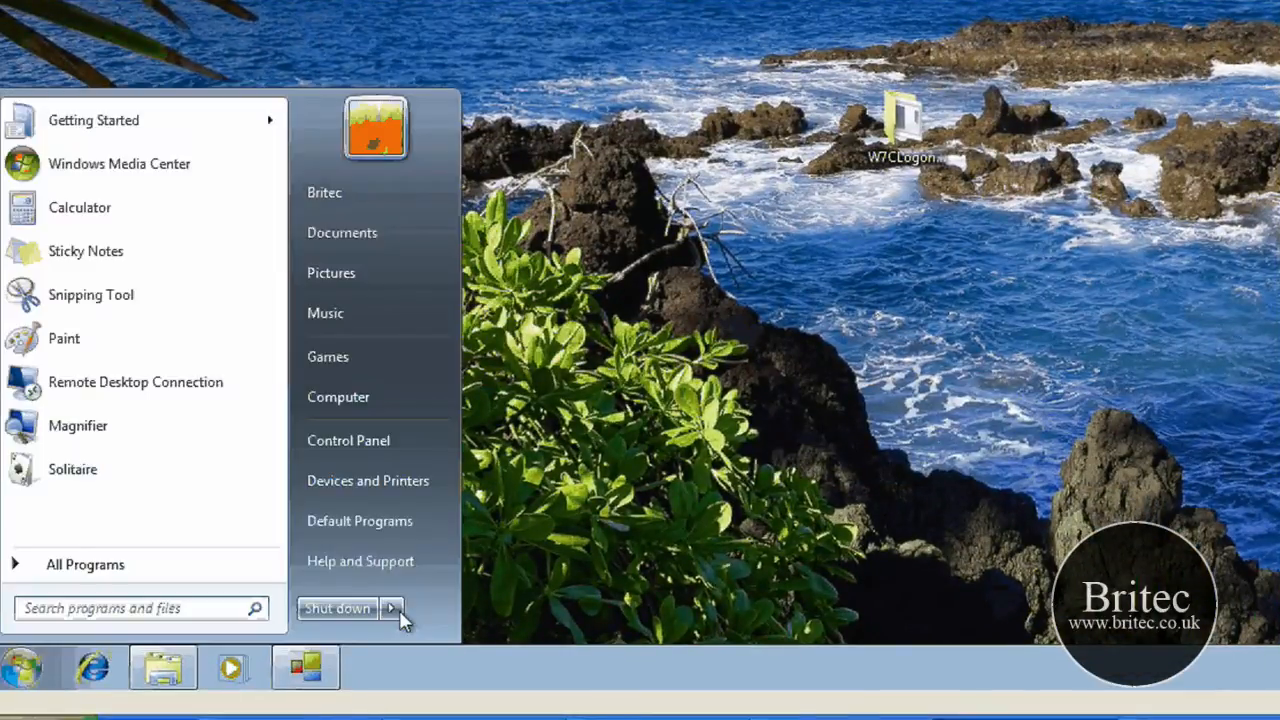
pyautogui.click(336, 608)
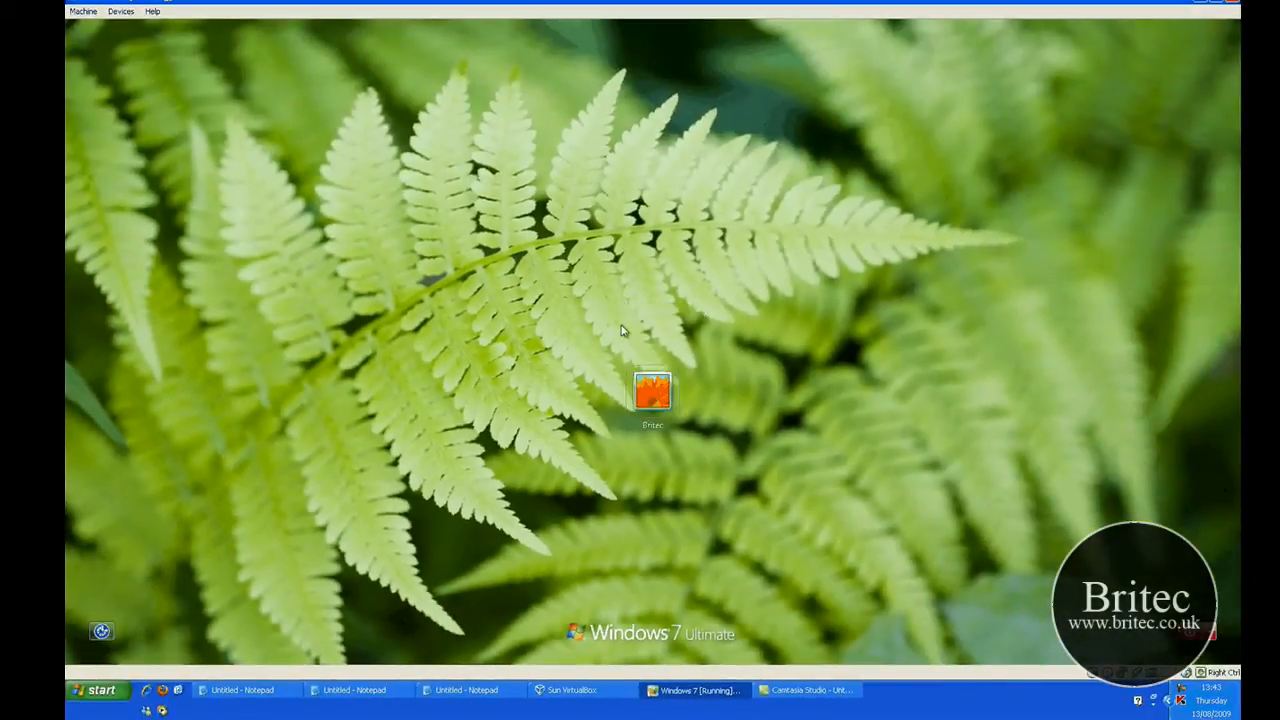
pyautogui.click(652, 390)
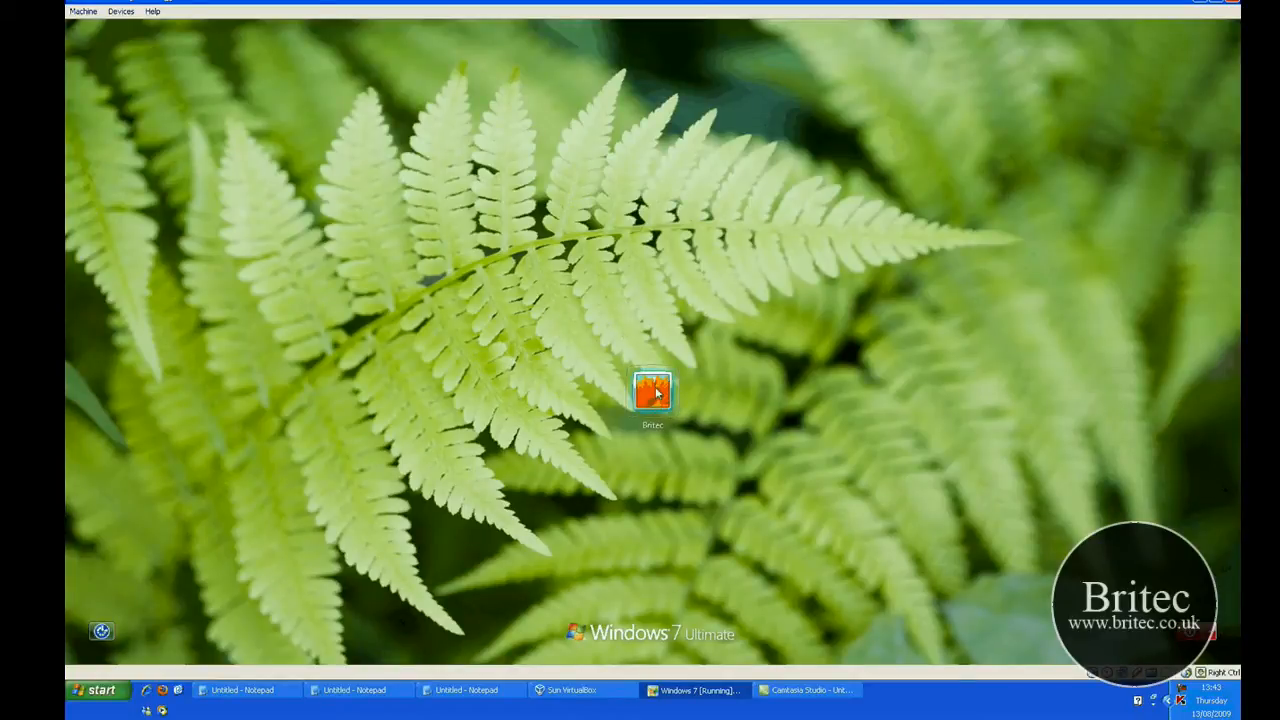
pyautogui.doubleClick(652, 390)
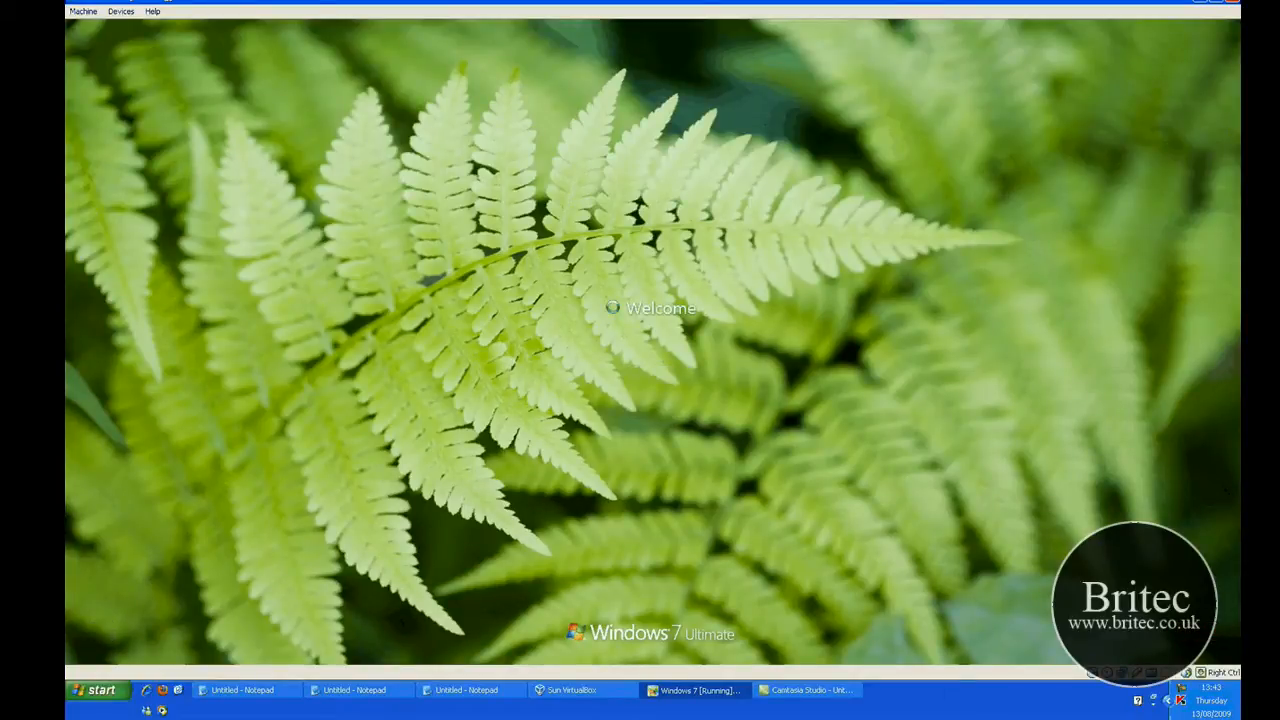